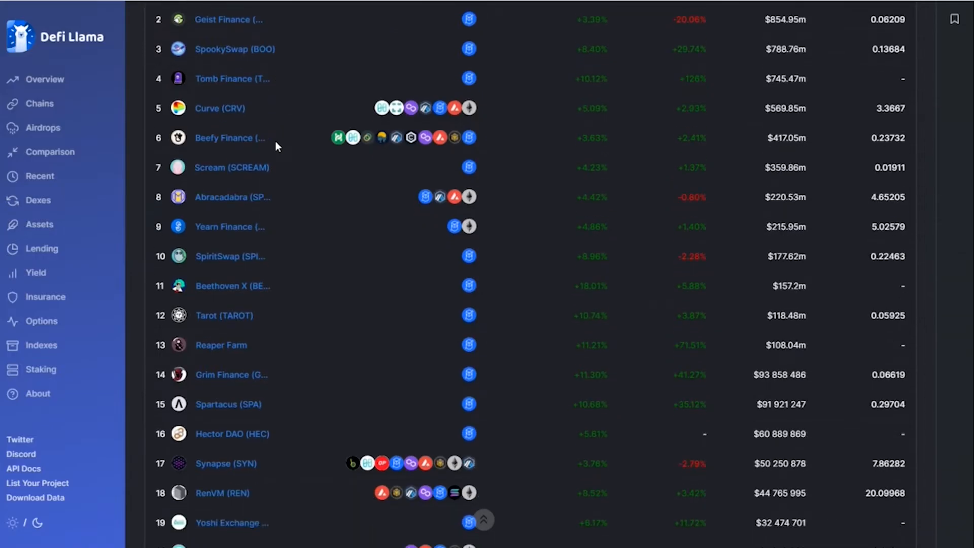
Step: Scroll down DefiLlama's Fantom protocol ranking to reach SpiritSwap and its app link
scroll(down, 3)
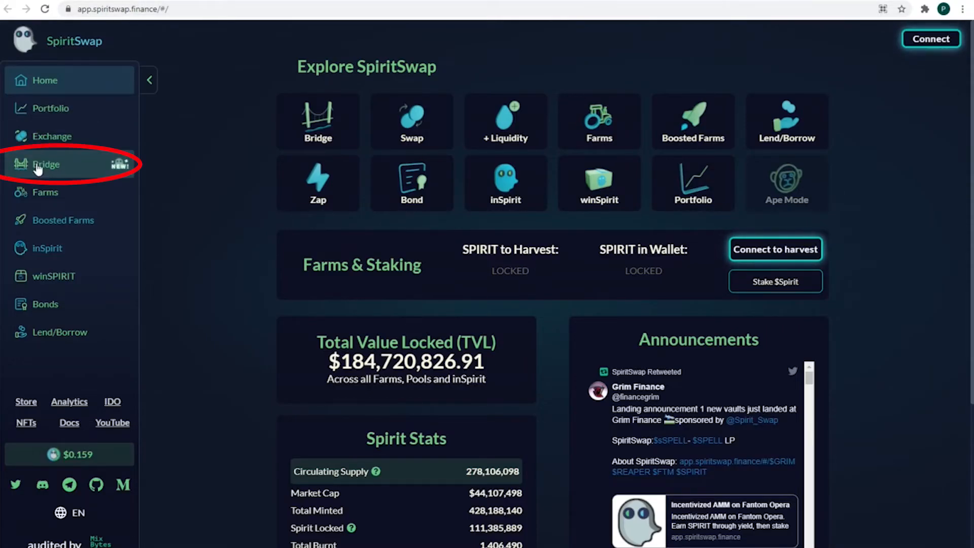
Step: Connect the MetaMask account to the SpiritSwap Bridge page
click(45, 165)
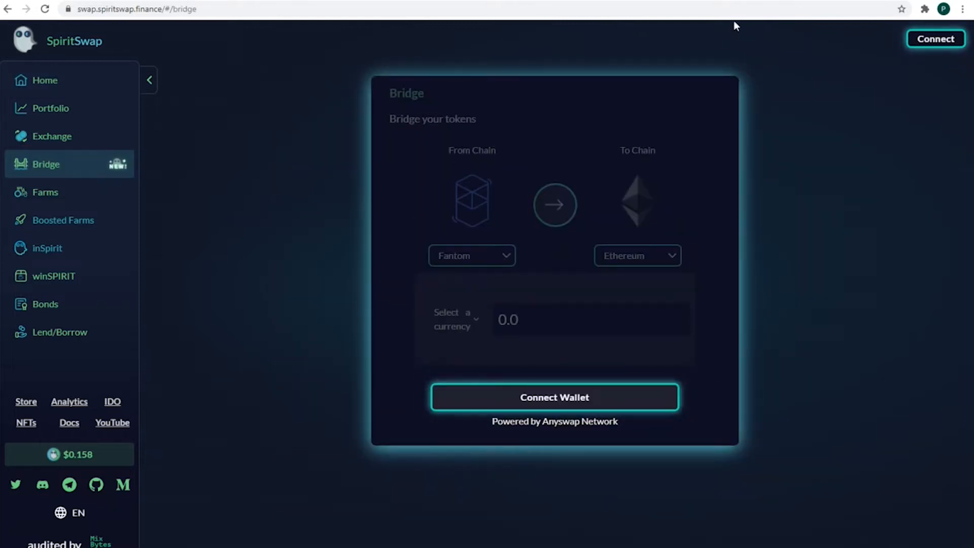
click(936, 39)
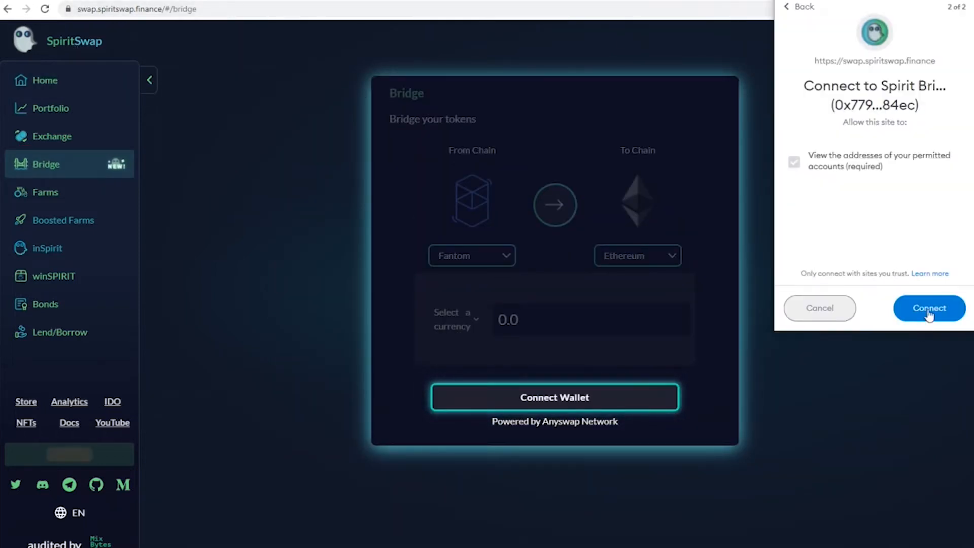
click(930, 309)
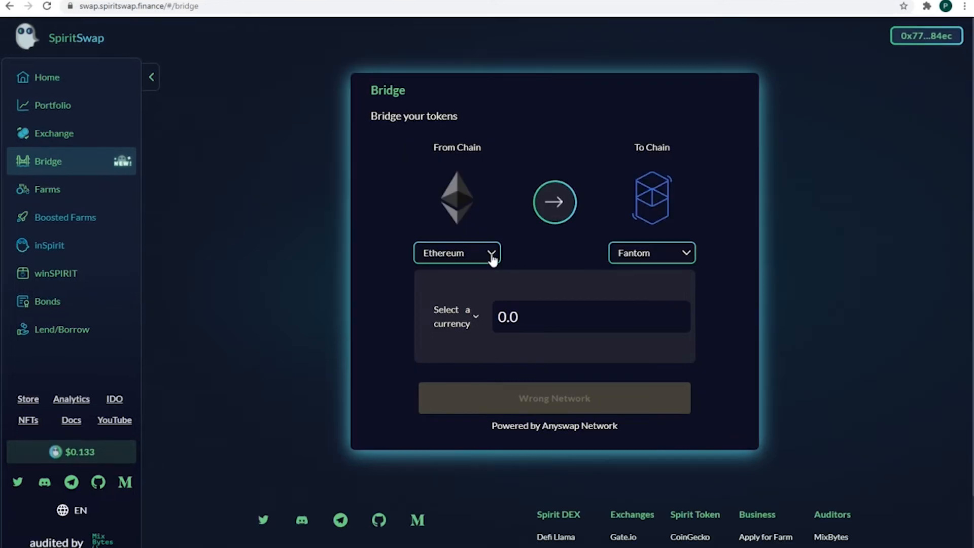
Step: Choose Binance as the source chain, bridging to Fantom with MIM as currency
click(456, 253)
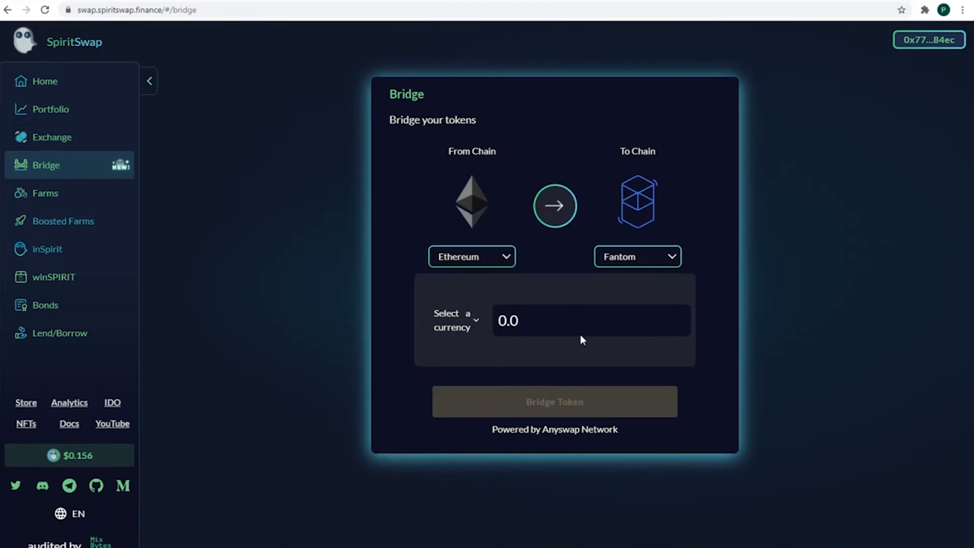
click(453, 320)
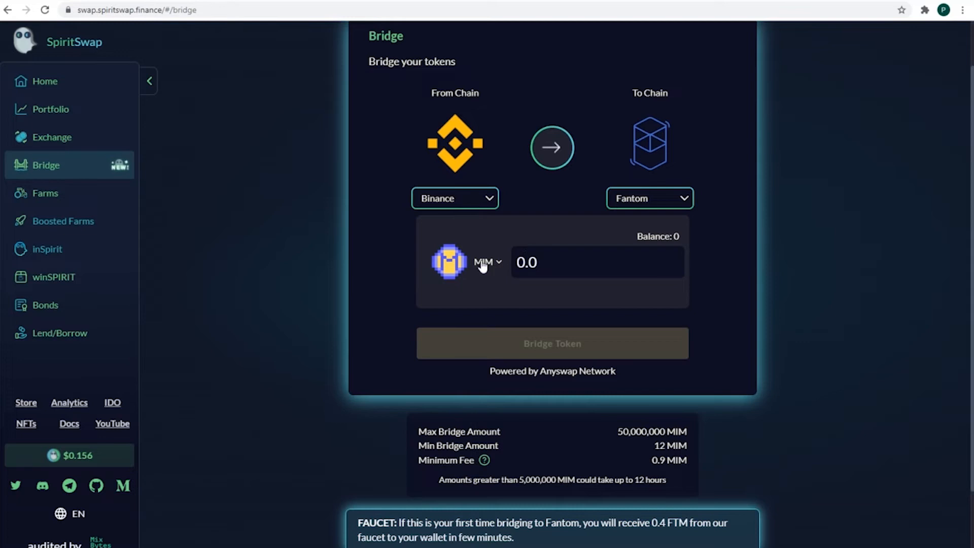
Step: Send 0.063 BNB across the bridge and confirm the transfer in MetaMask
click(488, 262)
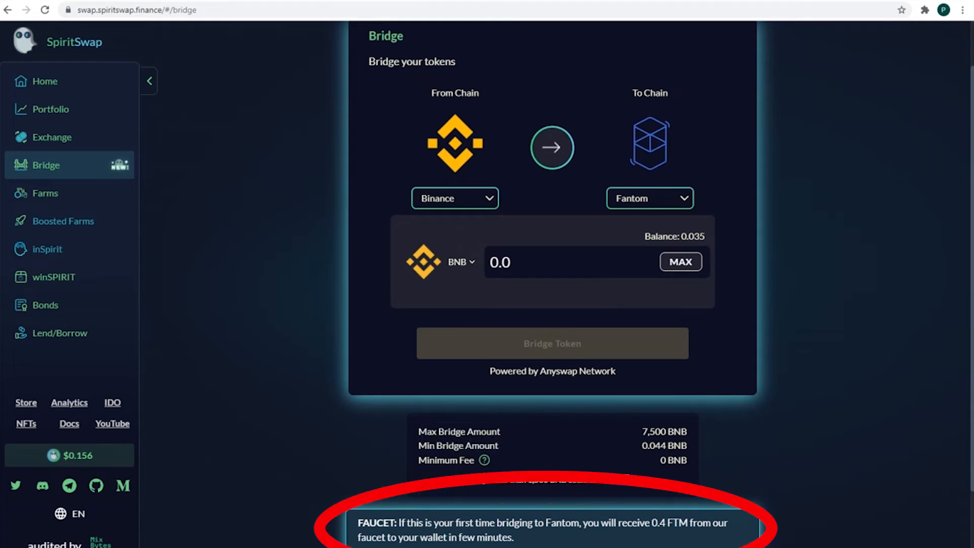
mouse_move(500, 441)
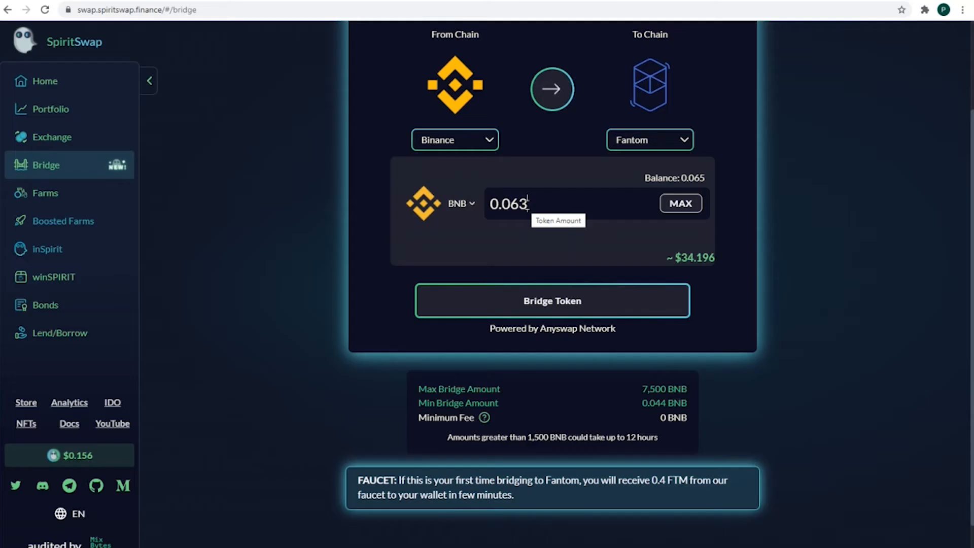
click(551, 300)
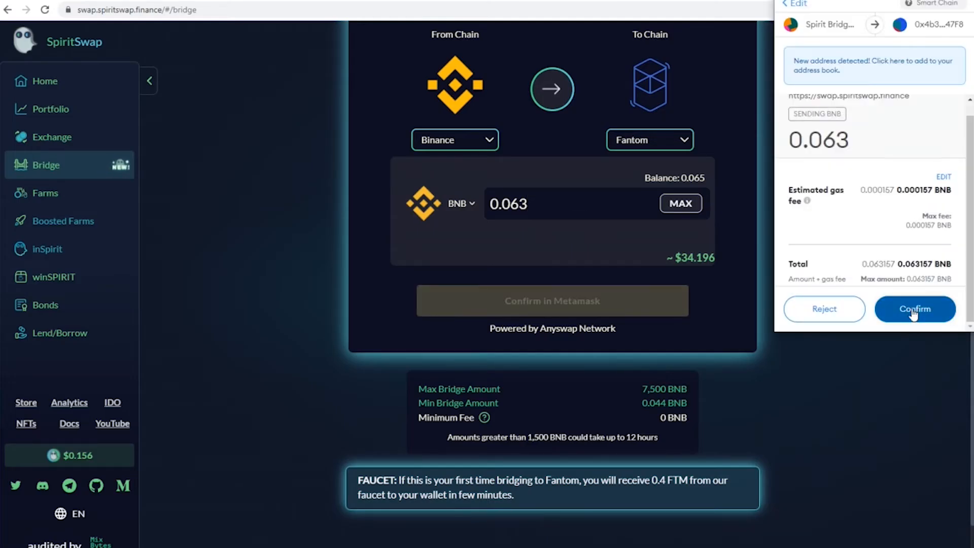
click(915, 308)
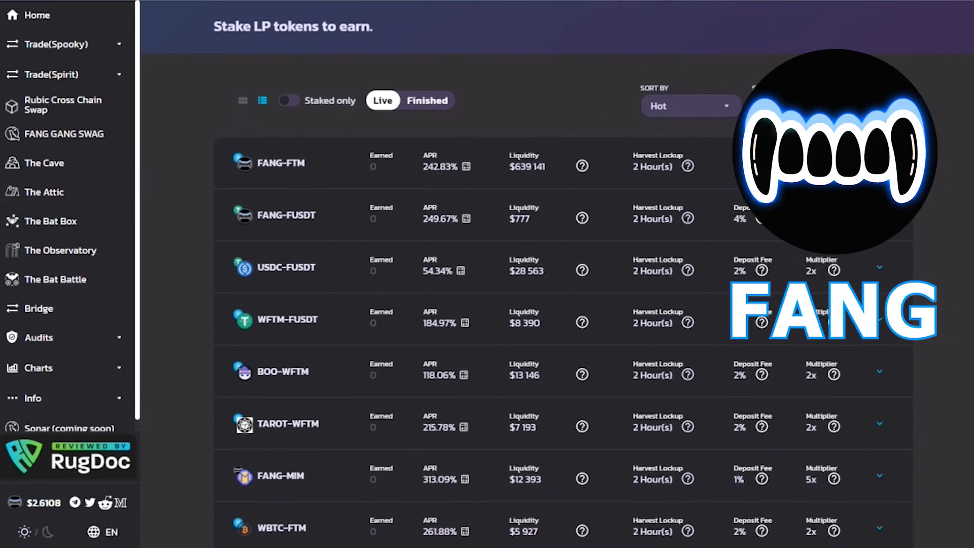
Step: Browse the FANG-WFTM LP staking pools and land on The Observatory's SLURP pool
scroll(down, 3)
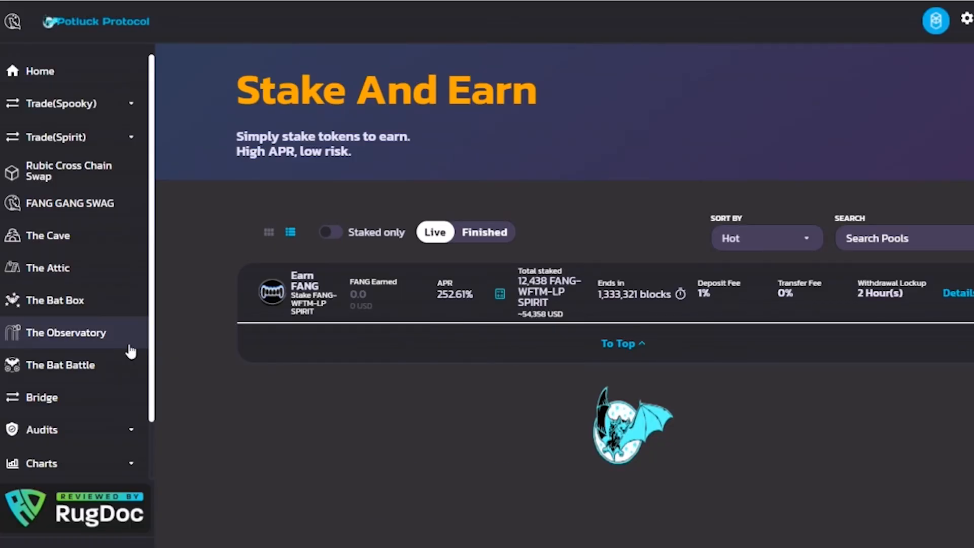
click(66, 333)
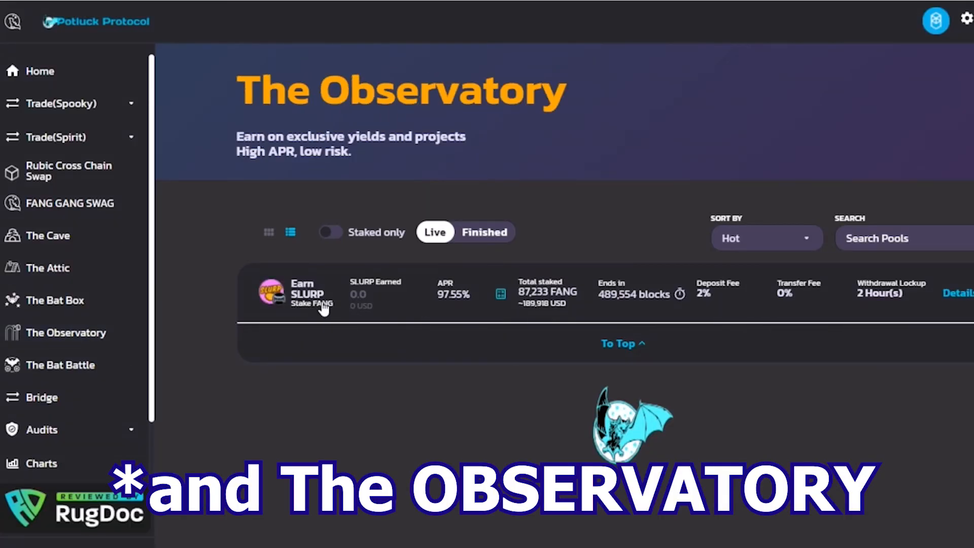